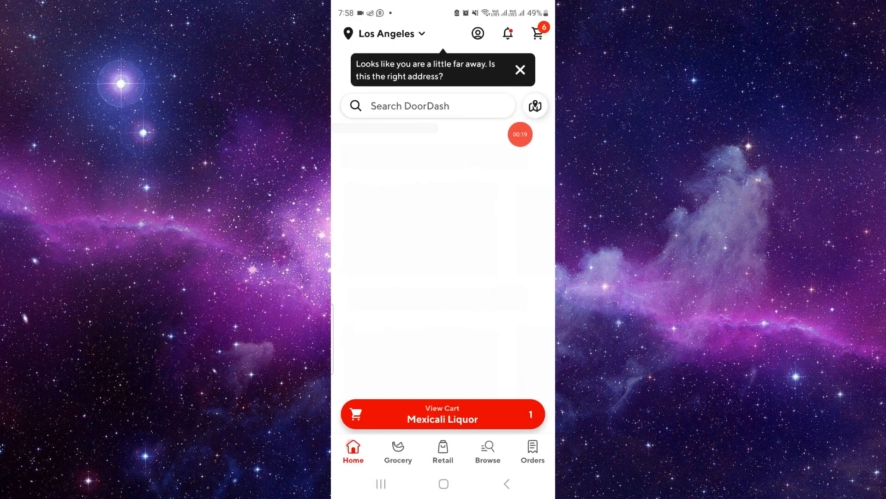
Go to the Account page from the profile icon on the home screen
left_click(477, 34)
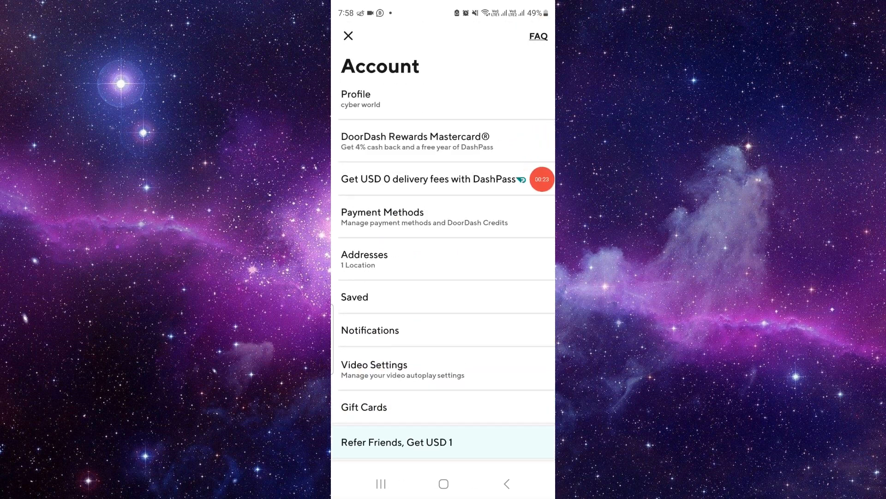
left_click(397, 442)
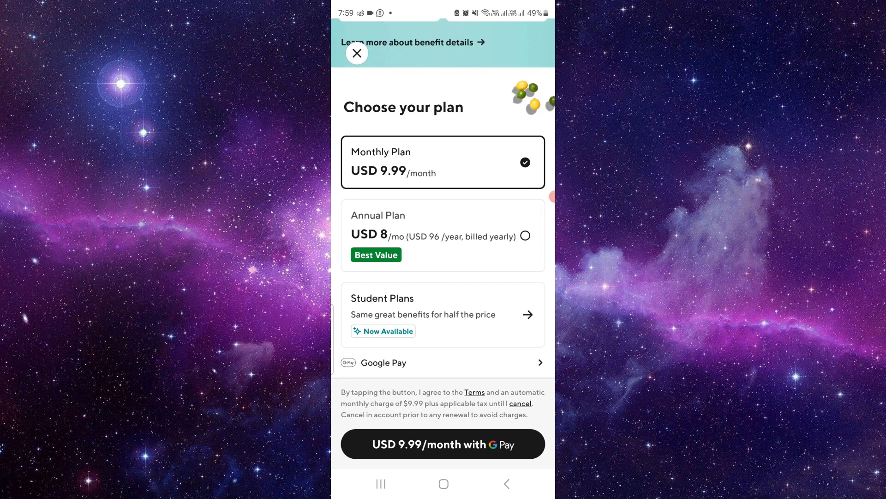
left_click(356, 53)
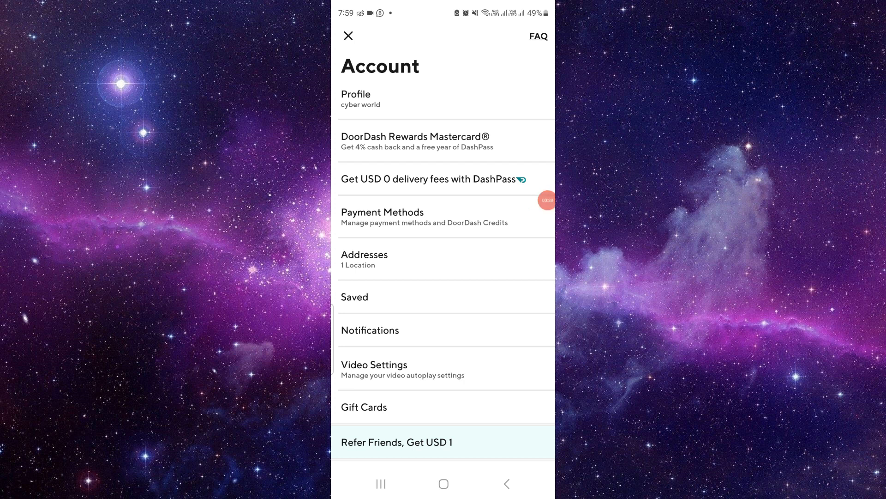
Return to the Home feed and browse down the Los Angeles restaurant listings
left_click(348, 36)
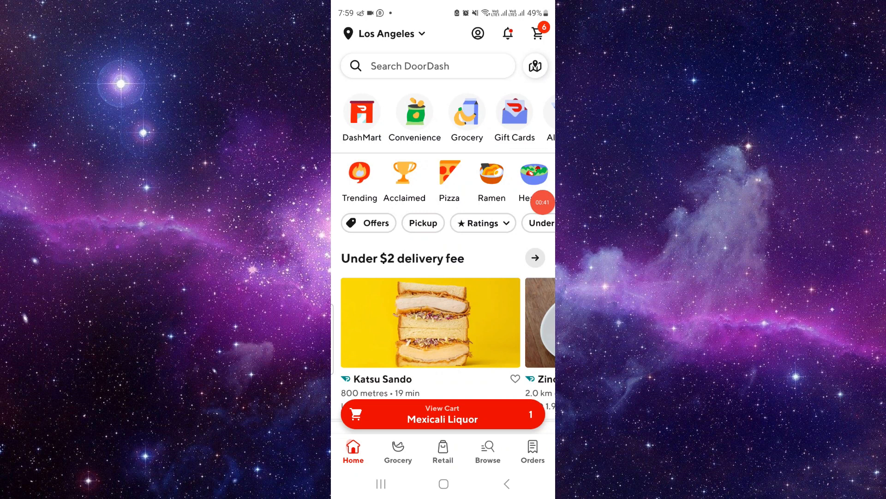
scroll("down", 3)
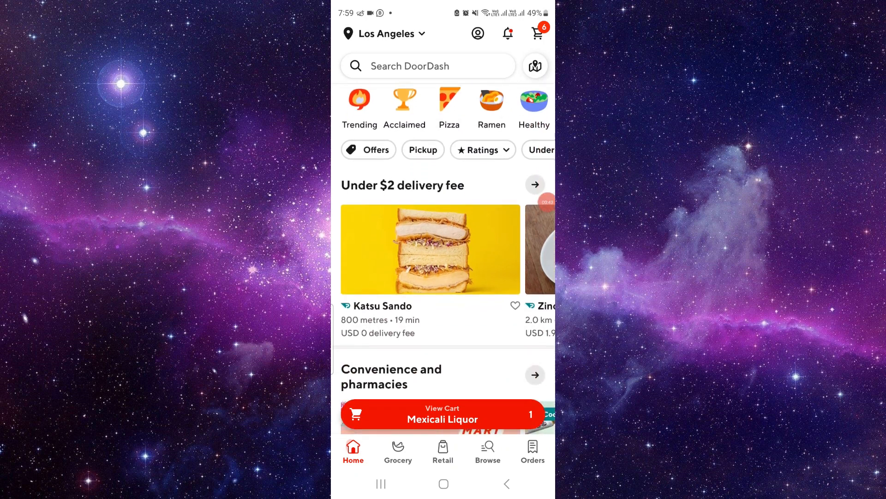
scroll("down", 3)
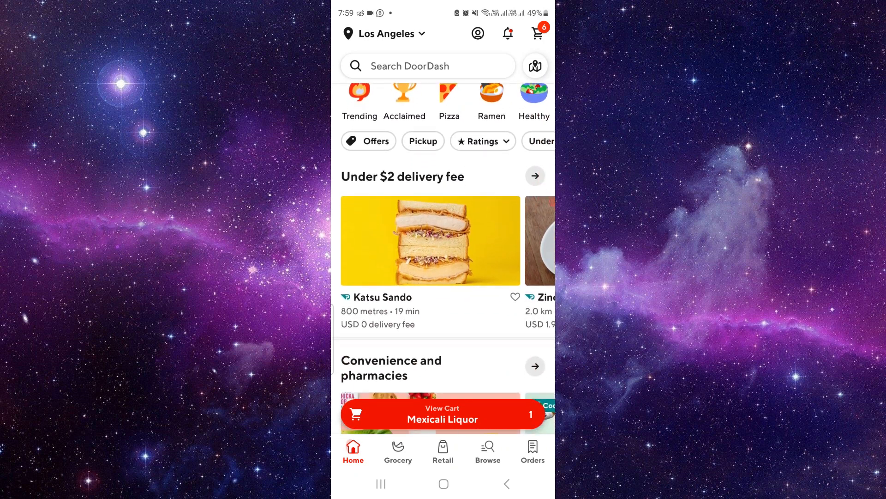
scroll("down", 3)
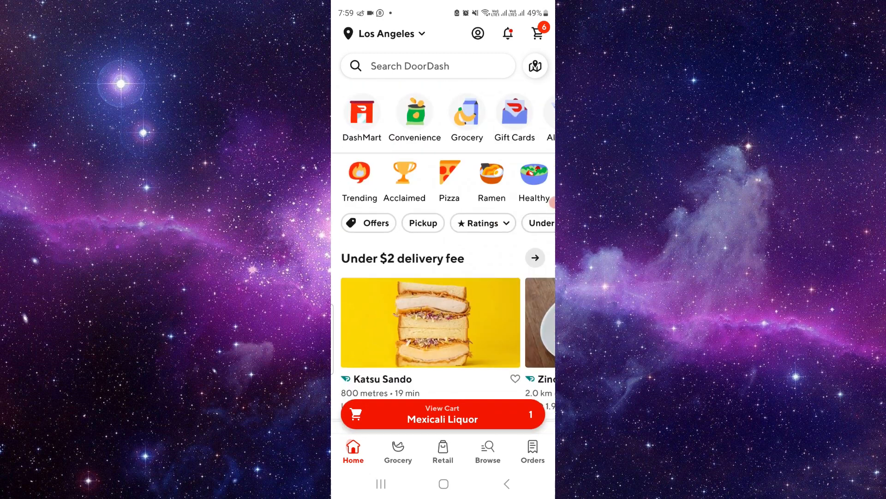